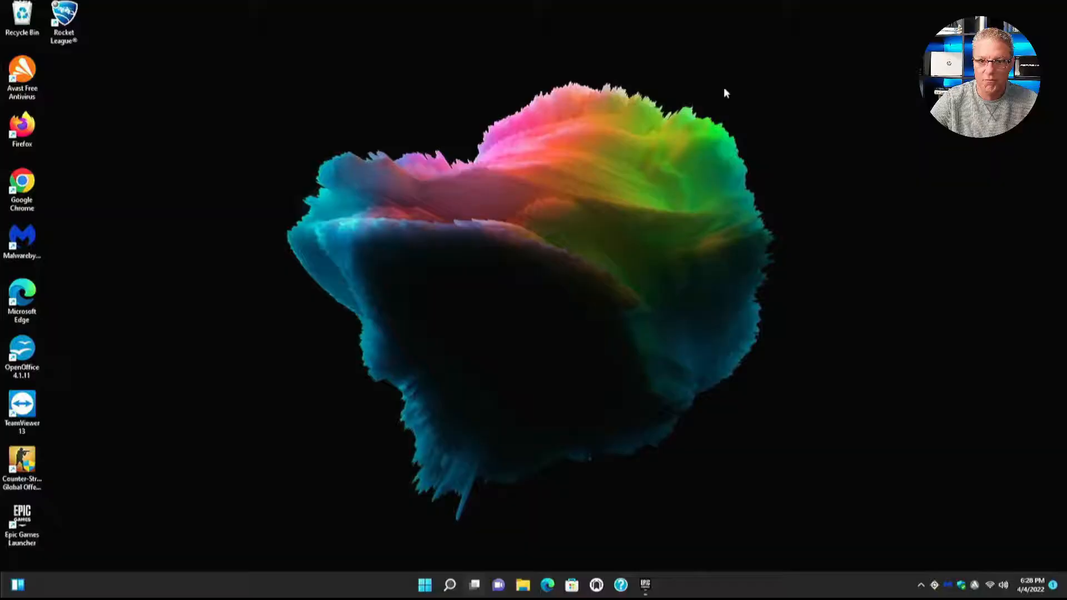
mouse_move(707, 105)
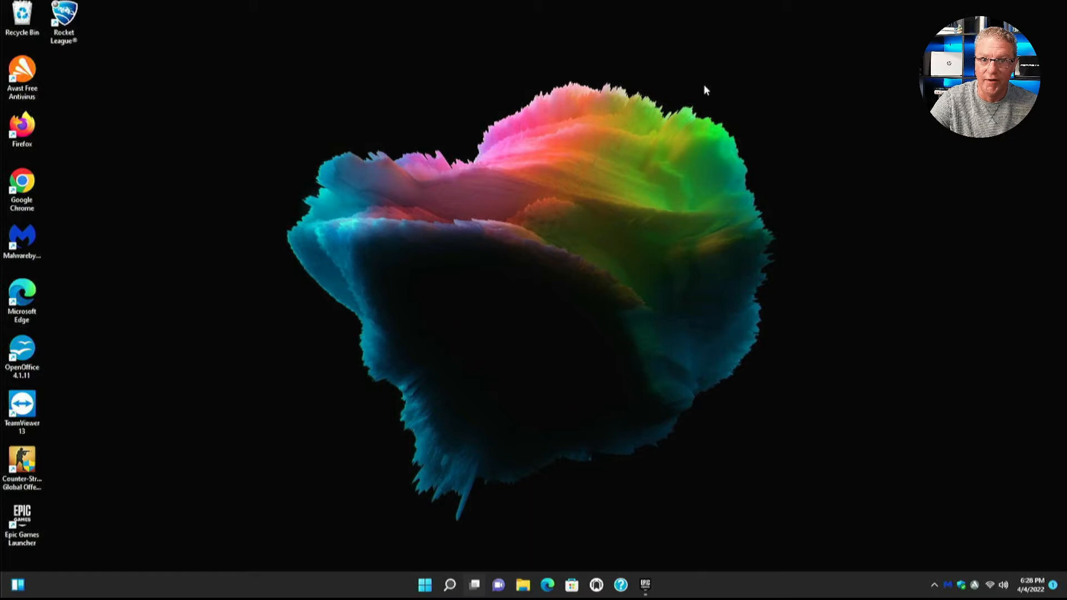
mouse_move(615, 258)
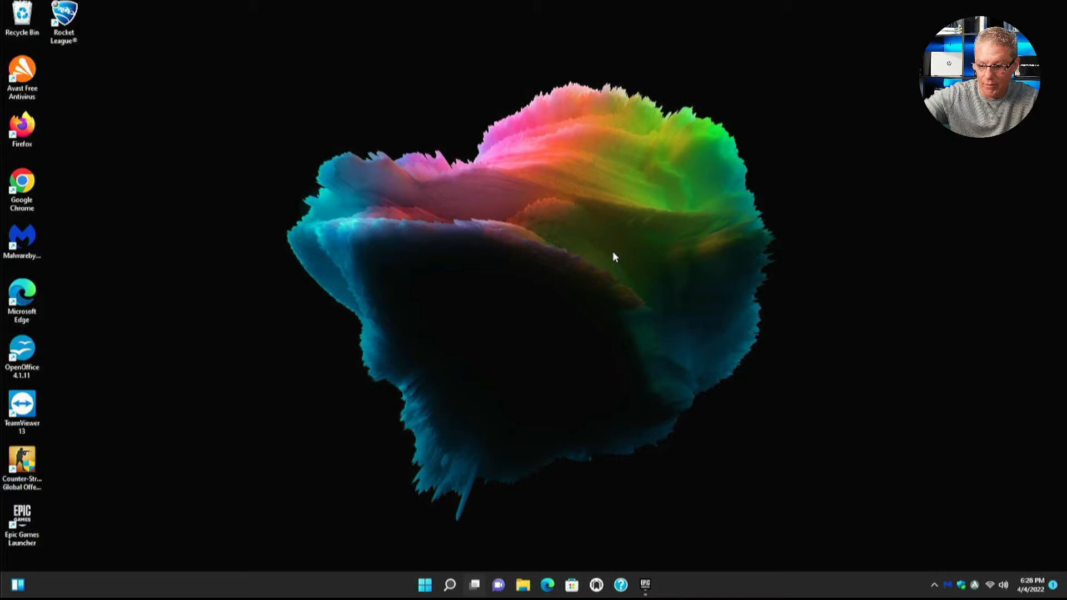
mouse_move(530, 293)
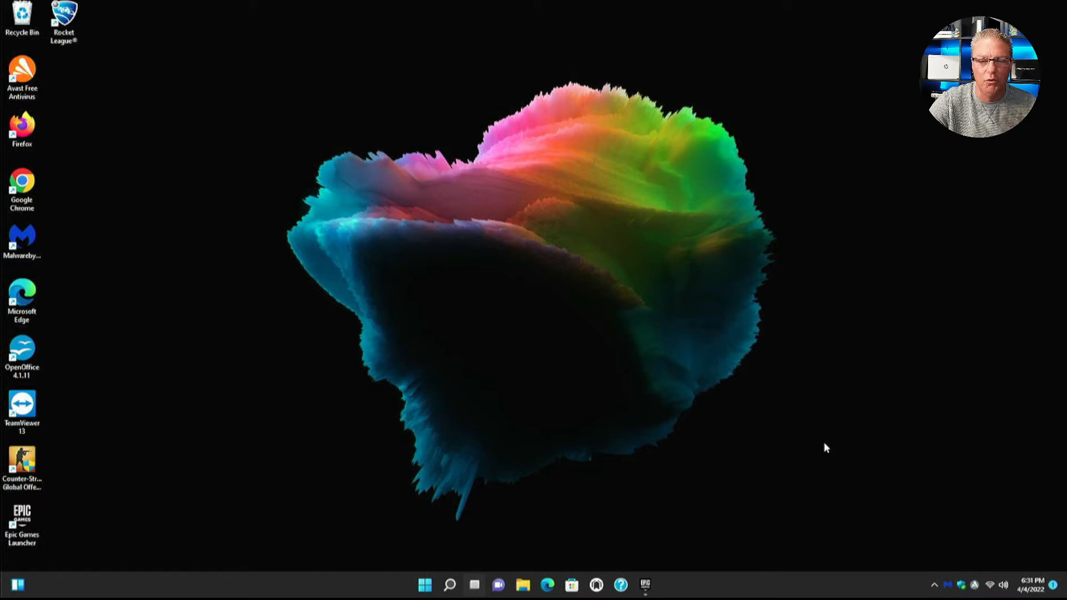
mouse_move(804, 453)
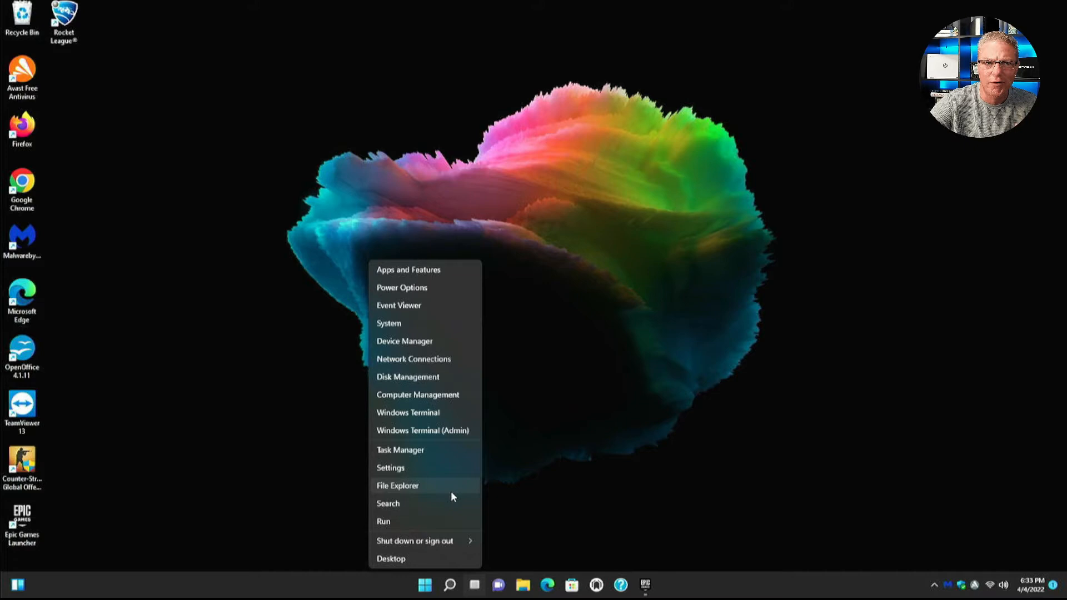
mouse_move(453, 494)
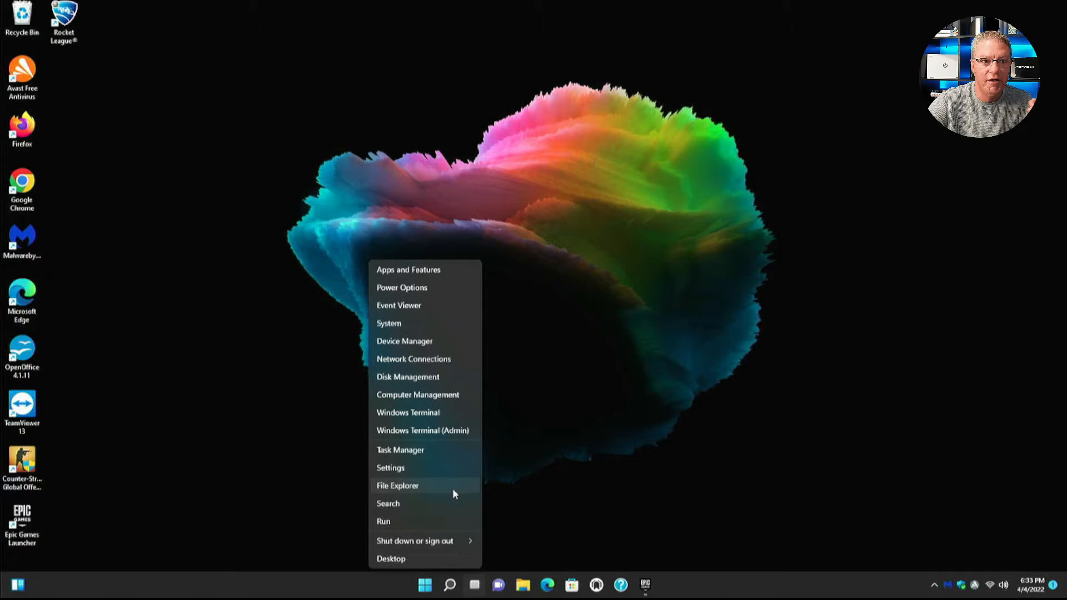
mouse_move(430, 344)
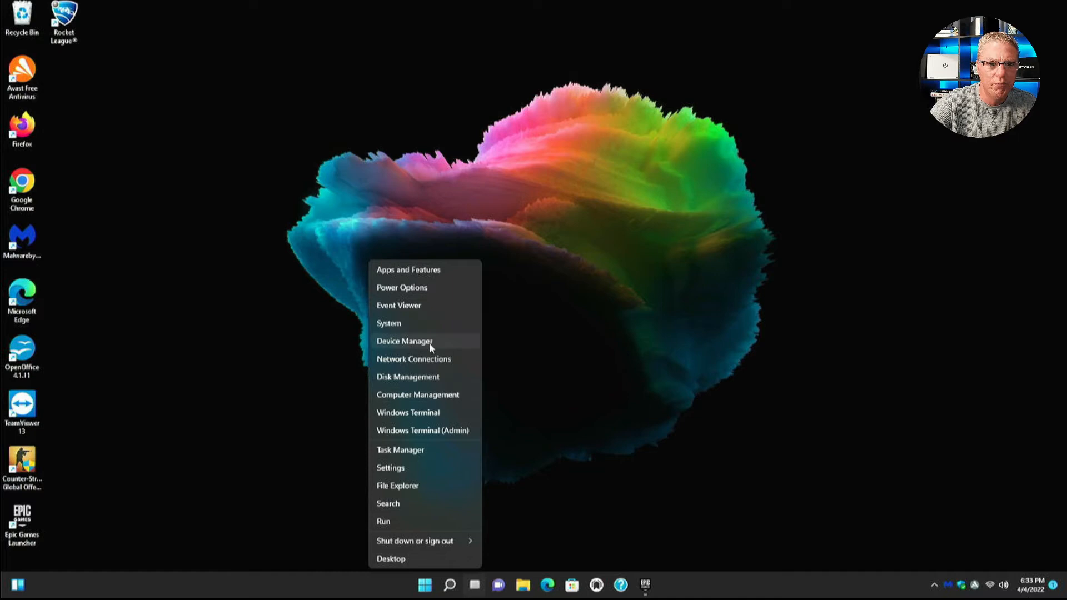
Open File Explorer from the Start button's quick-link menu to view This PC
click(405, 341)
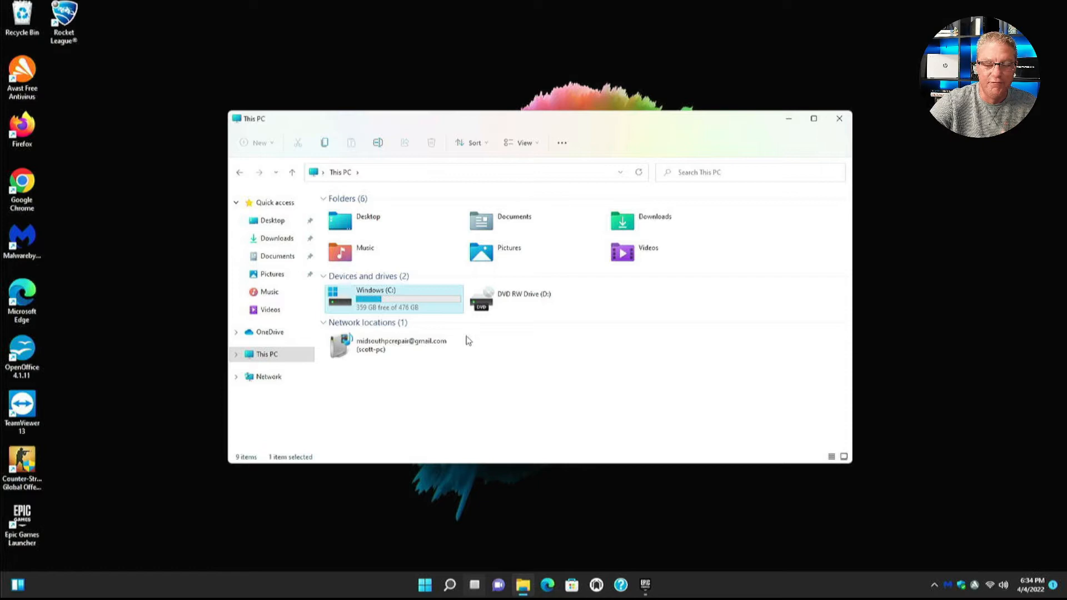
Browse the Windows (C:) drive, then the Downloads and Desktop folders
double_click(375, 298)
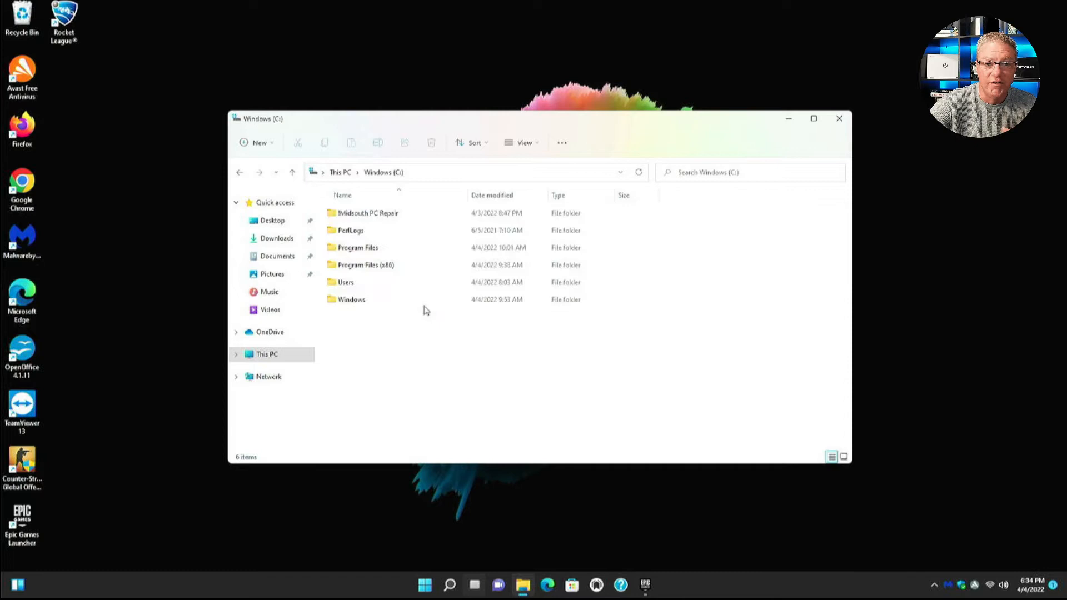
click(276, 238)
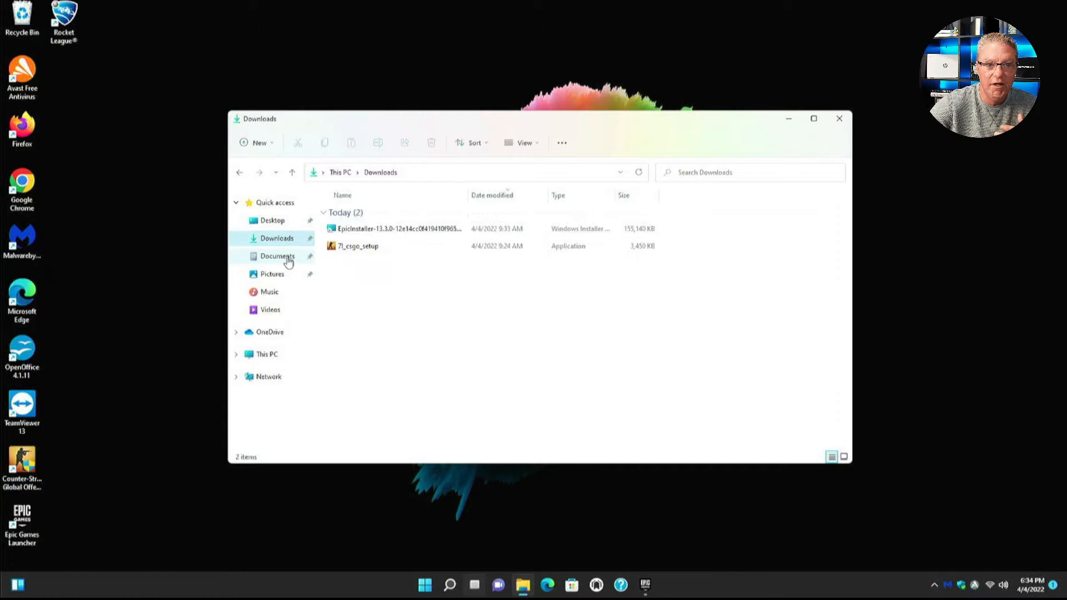
click(272, 220)
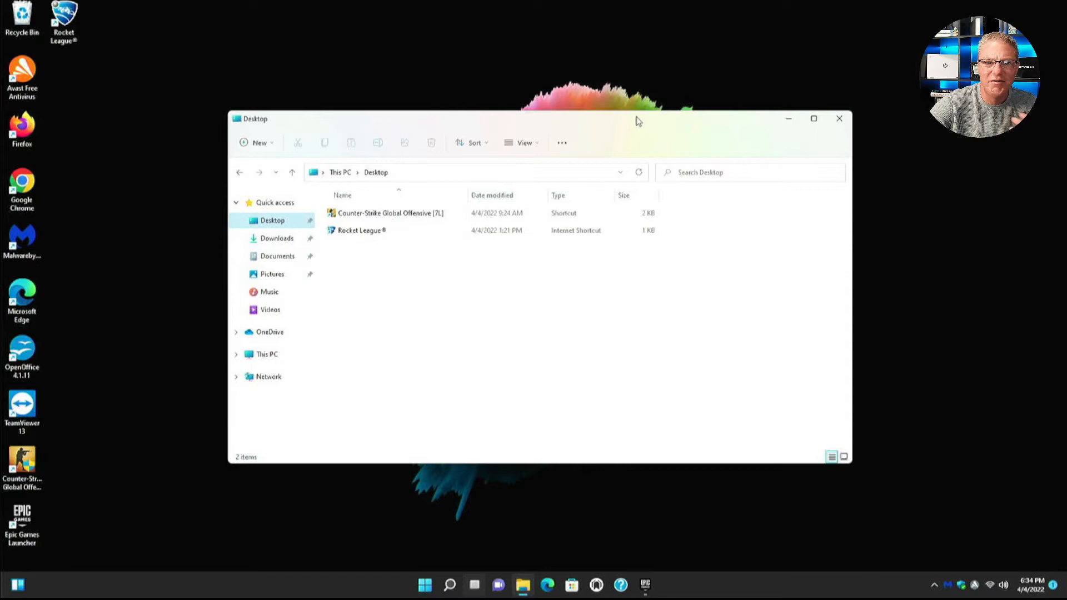
click(839, 119)
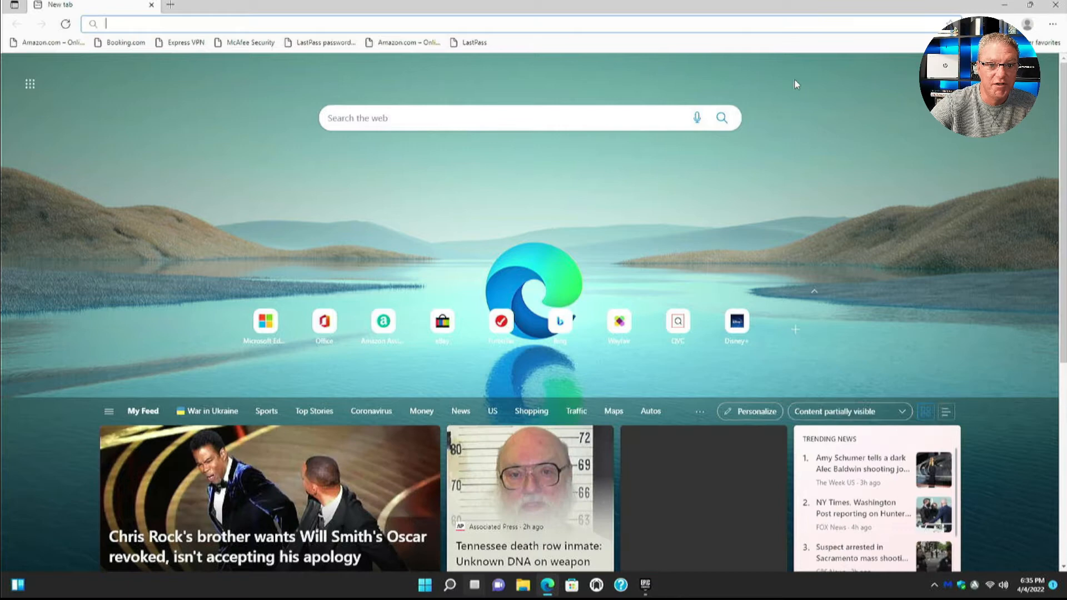
Close the Edge window and launch the Settings app from Start
click(424, 584)
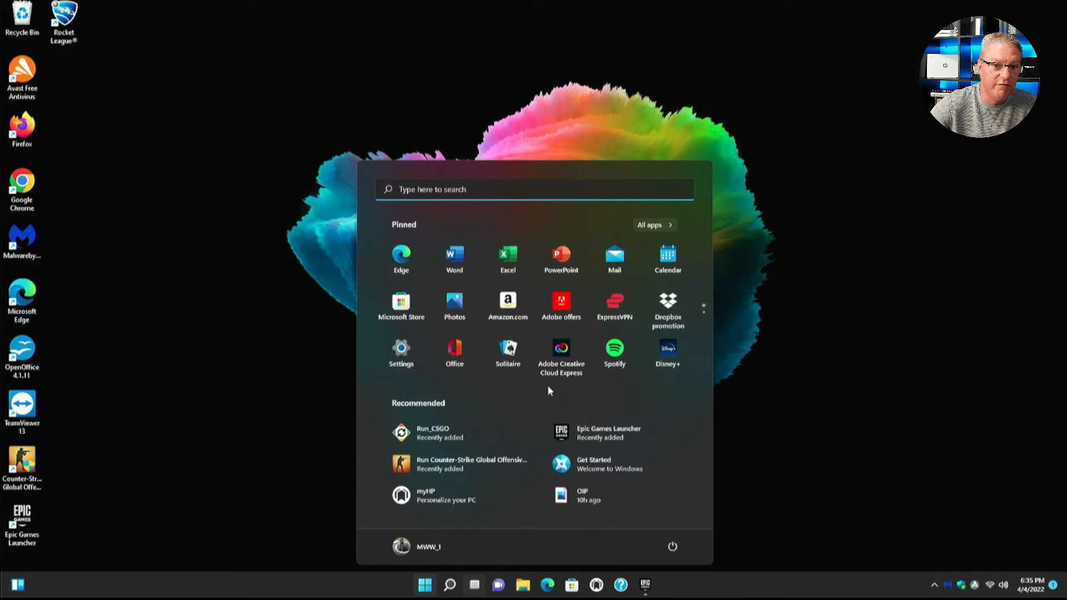
click(400, 348)
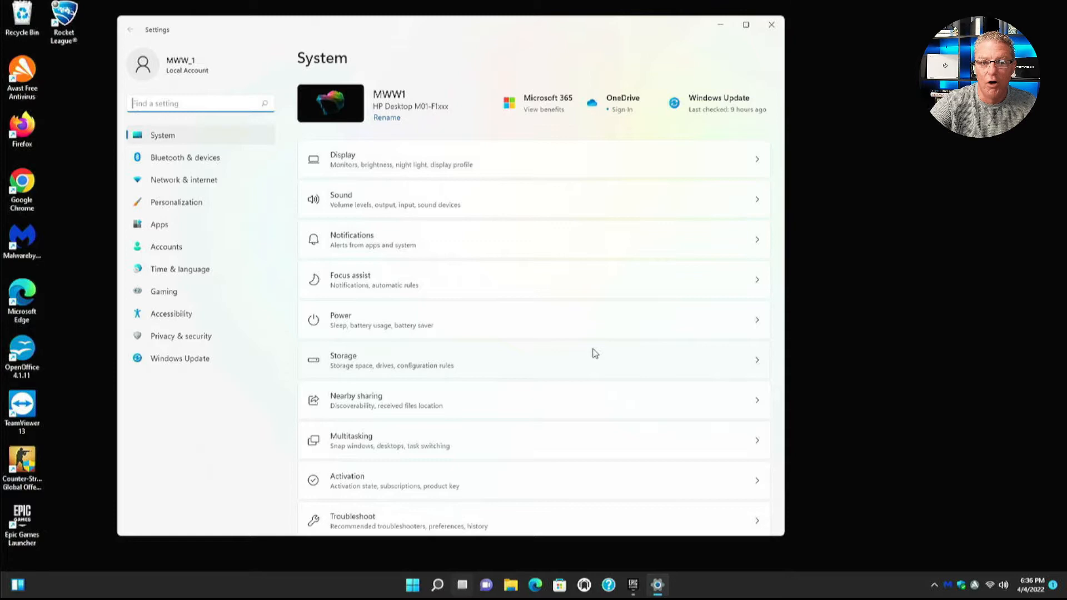
Scroll through the Settings System page from Display down to About
scroll(down, 3)
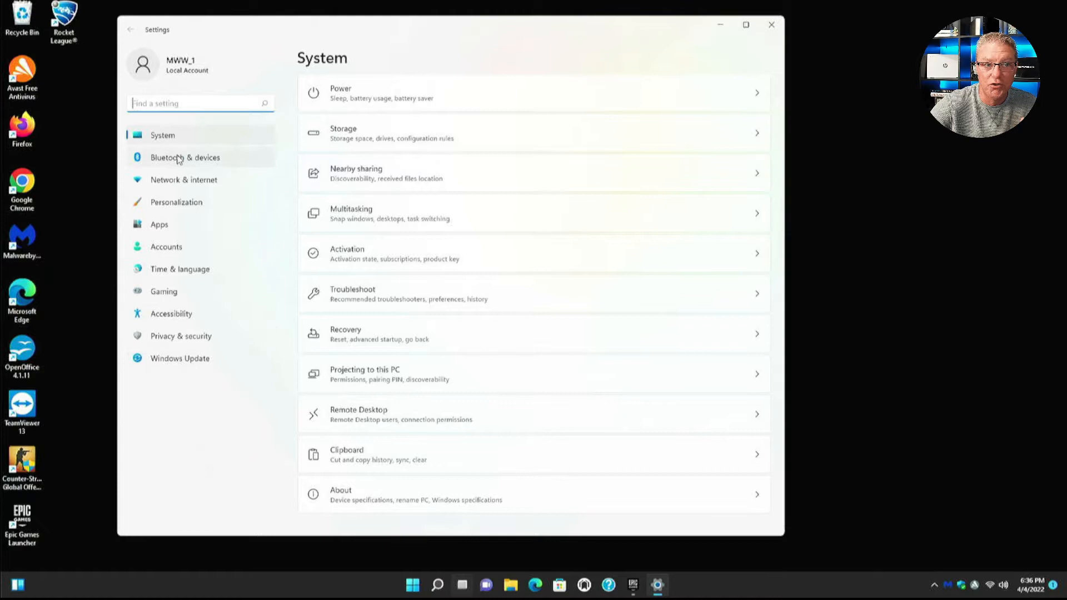
click(771, 25)
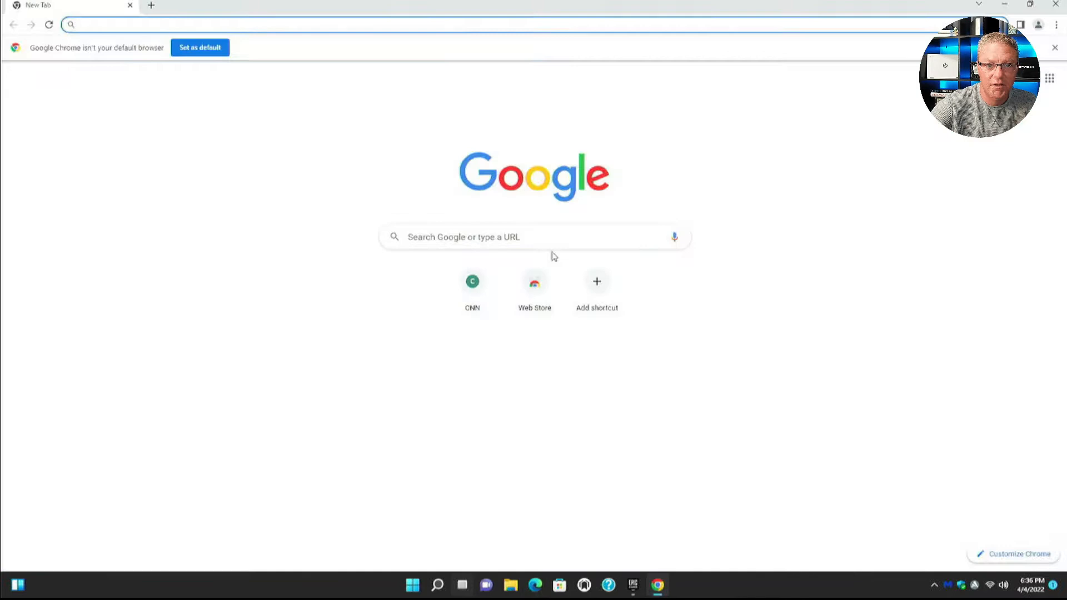
Close the Chrome and Firefox windows to leave only the desktop
click(656, 585)
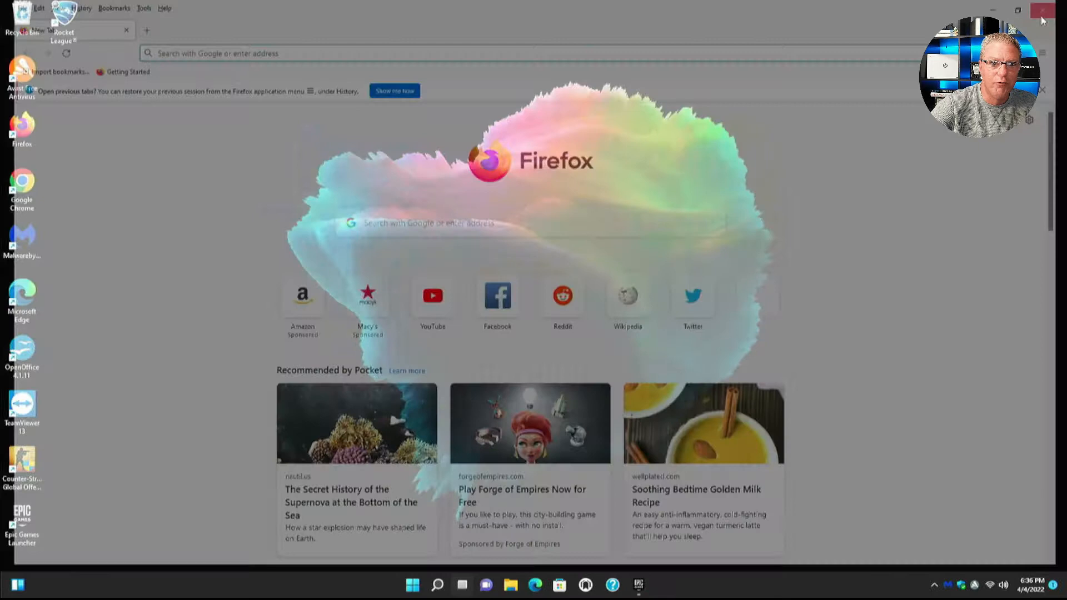
click(1041, 9)
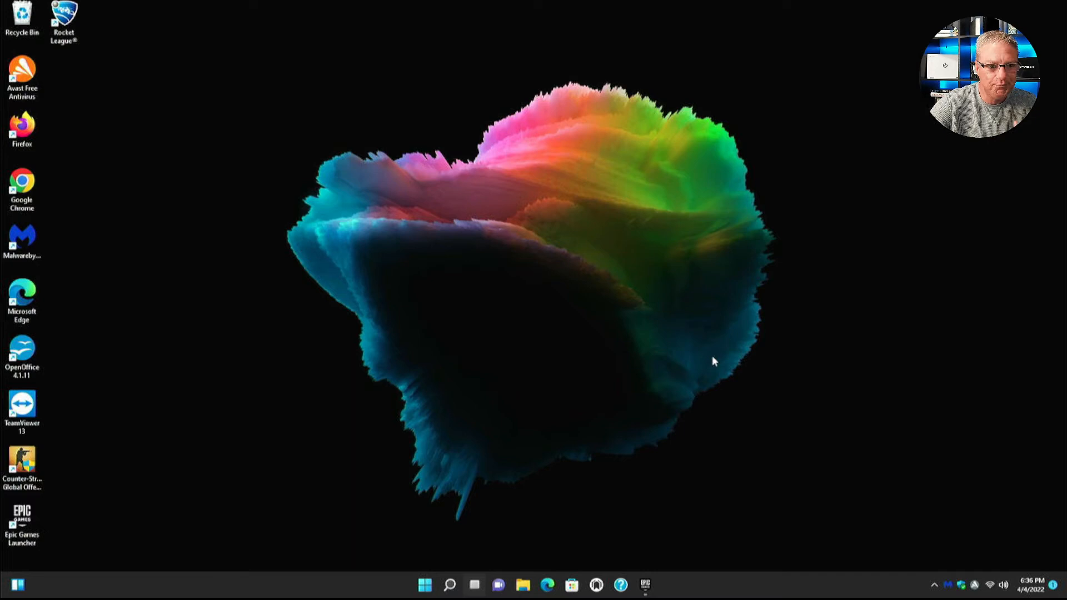
Install Adobe Acrobat Reader DC so its desktop shortcut appears
click(424, 584)
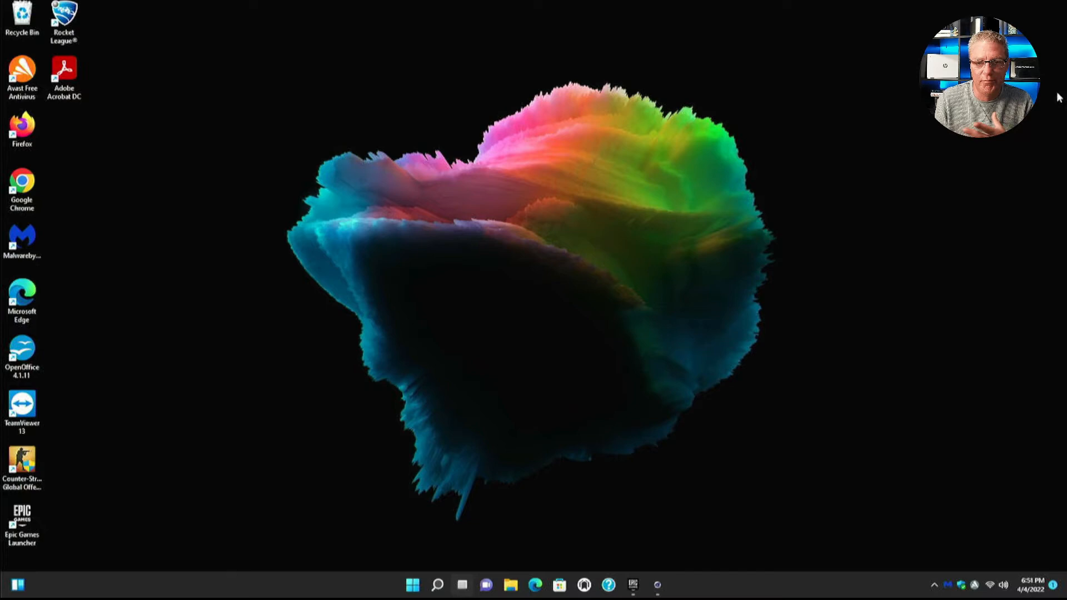
mouse_move(525, 260)
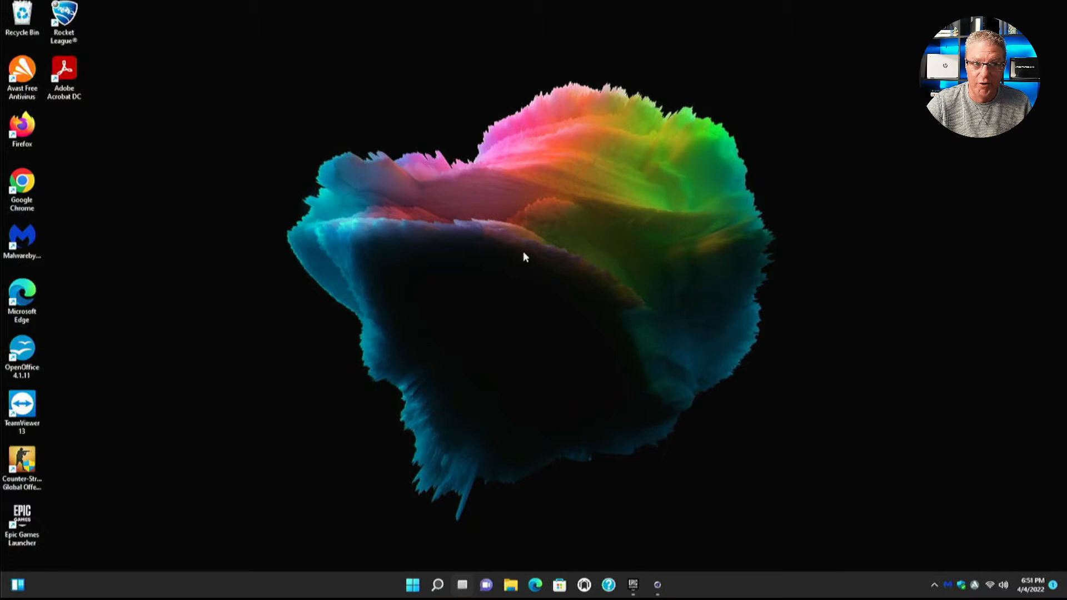
double_click(64, 70)
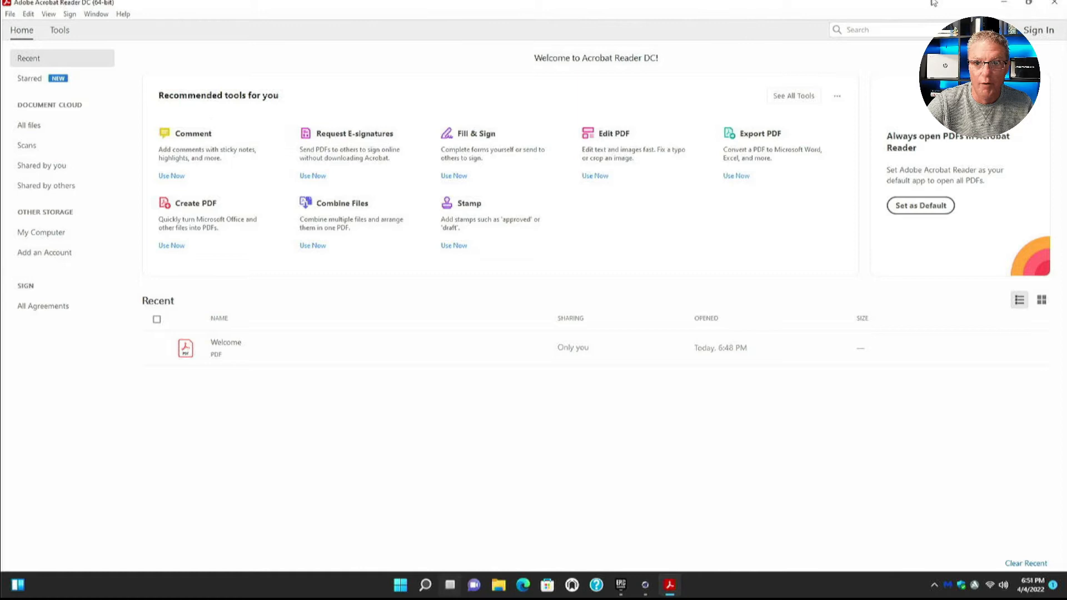
mouse_move(1043, 11)
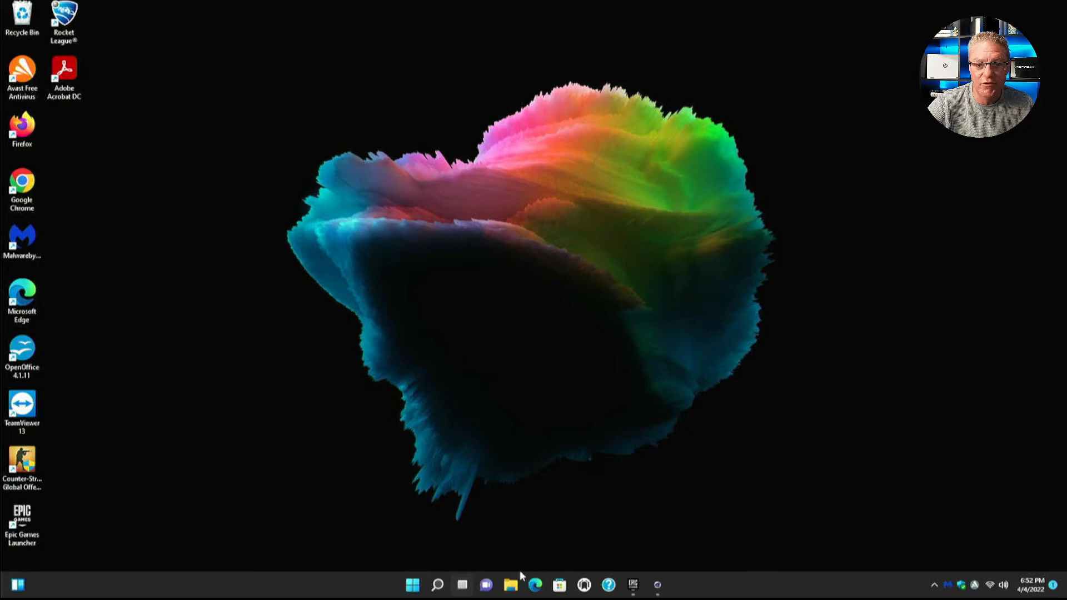
View This PC, close File Explorer, then search for and launch Cinebench R23
click(508, 584)
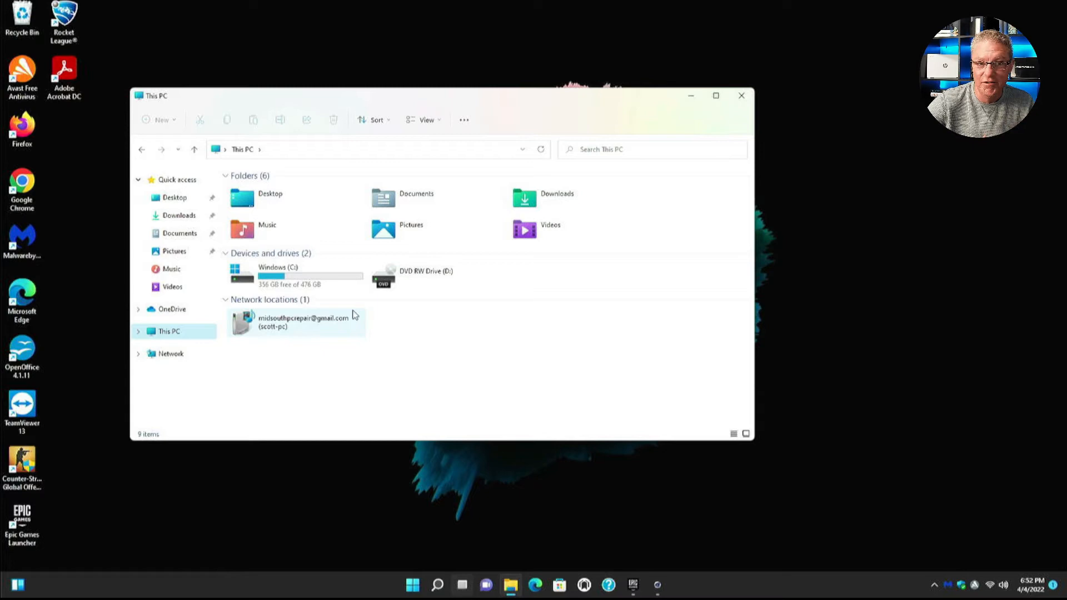
click(741, 95)
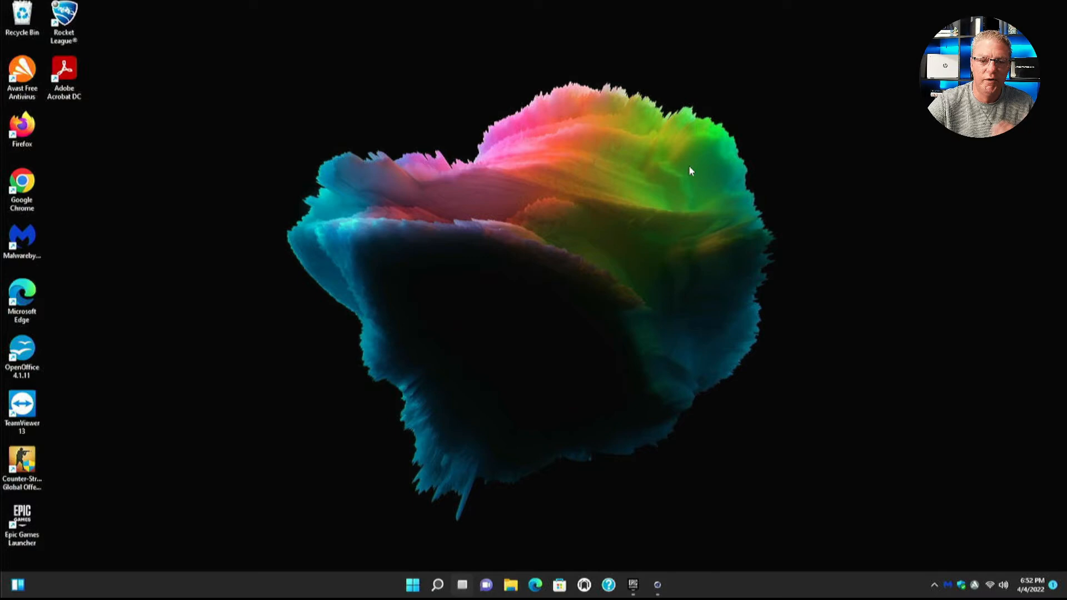
text(cinebench)
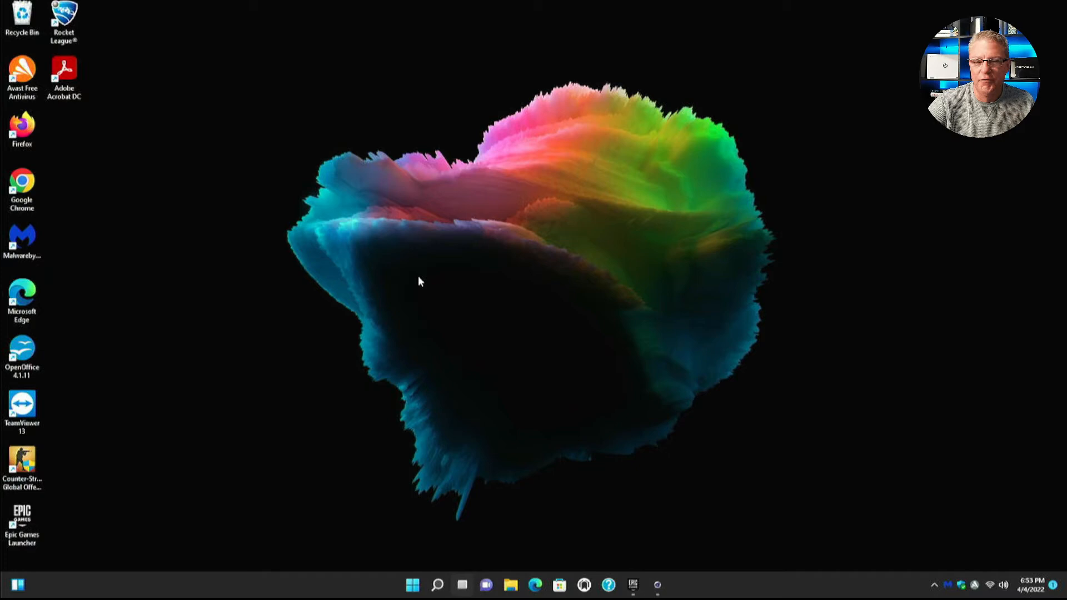
click(658, 583)
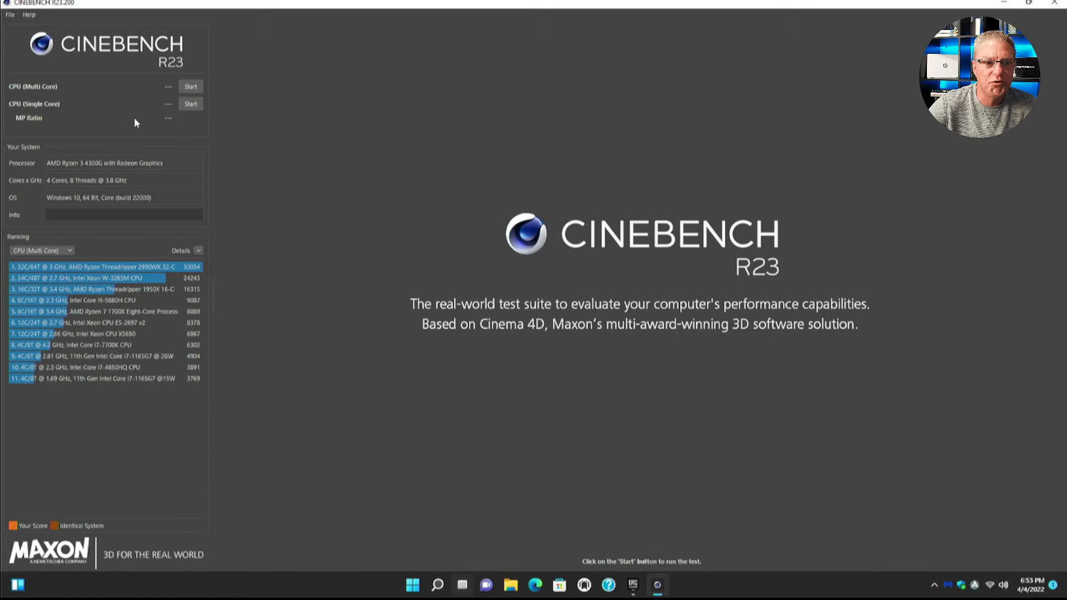
mouse_move(201, 87)
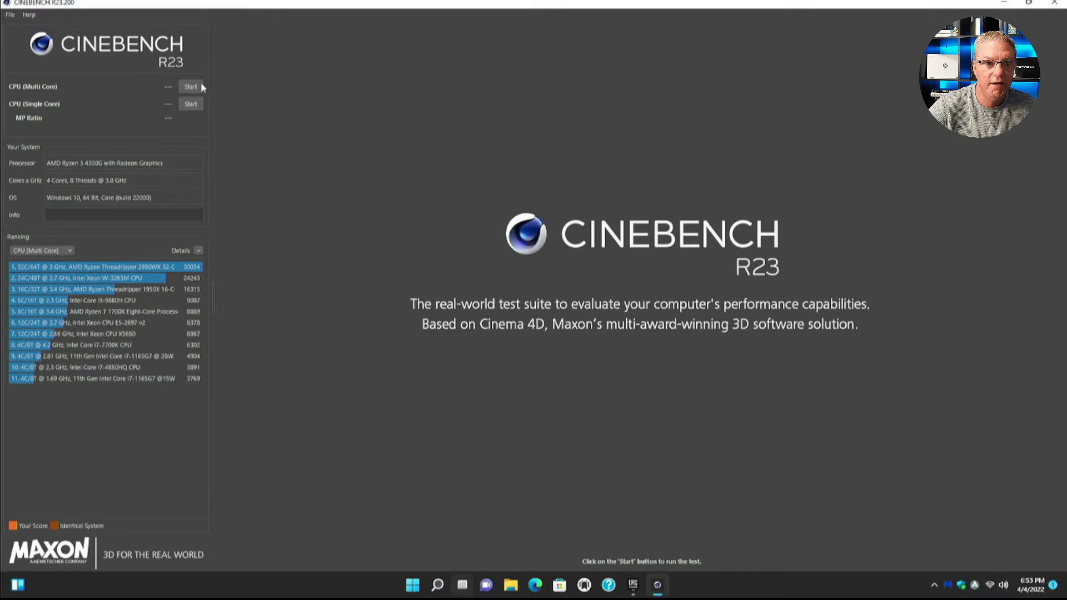
Start the Cinebench R23 CPU (Multi Core) benchmark on the Ryzen 3 4300G
click(190, 86)
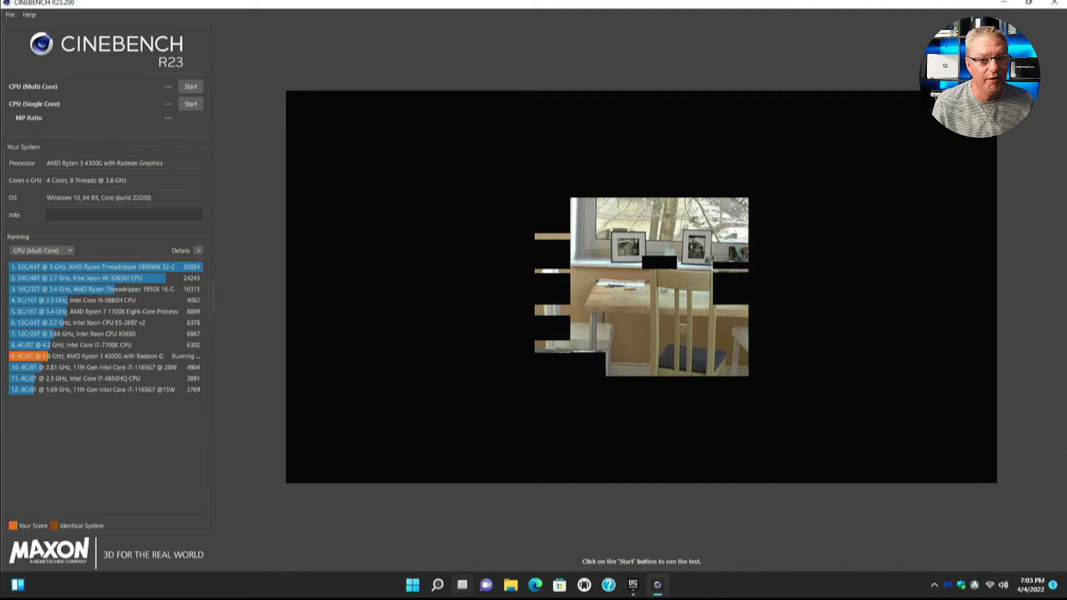
Launch Rocket League and get past the title screen to First Time Setup
click(412, 584)
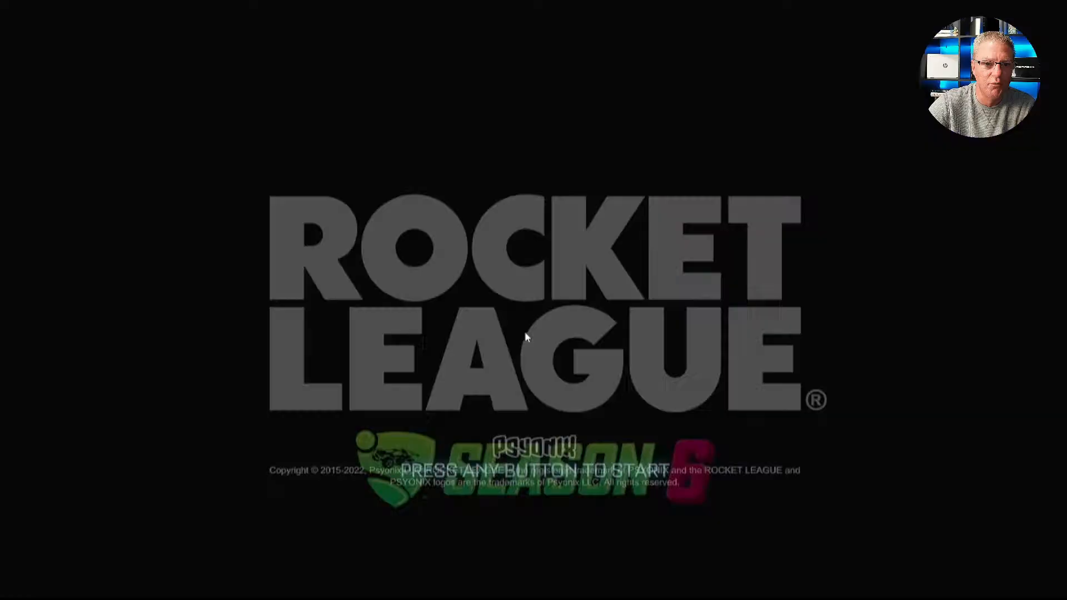
key(enter)
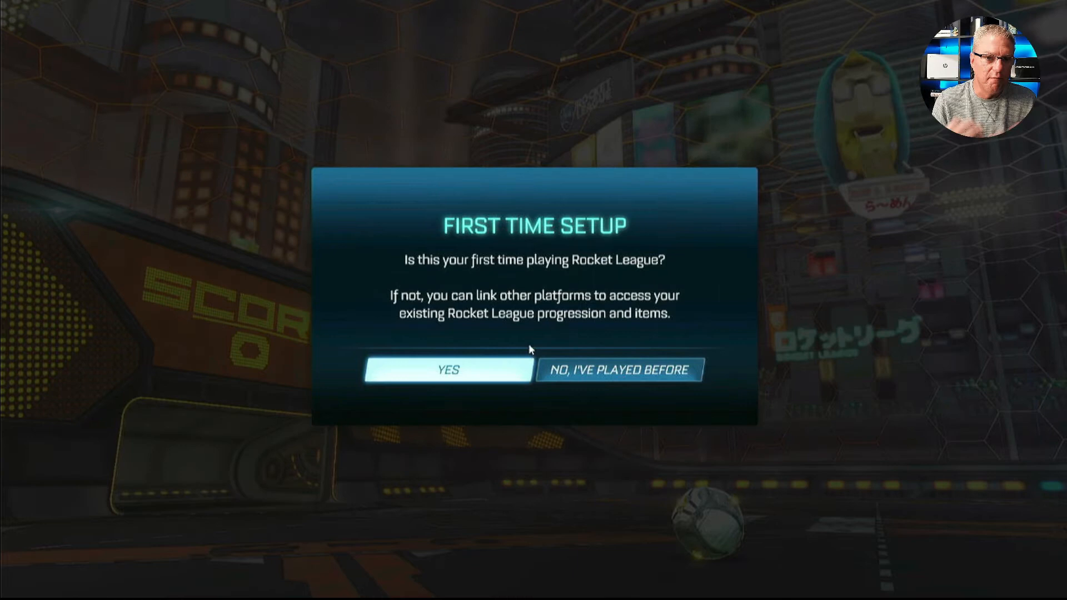
Answer the First Time Setup question and accept the Octane as the starting car
click(449, 370)
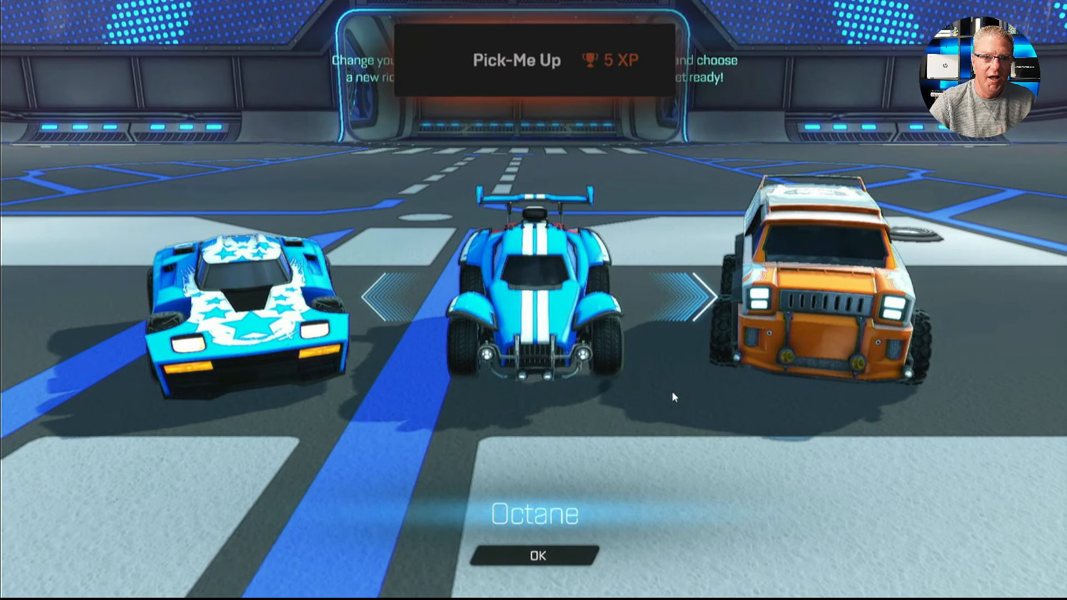
click(536, 556)
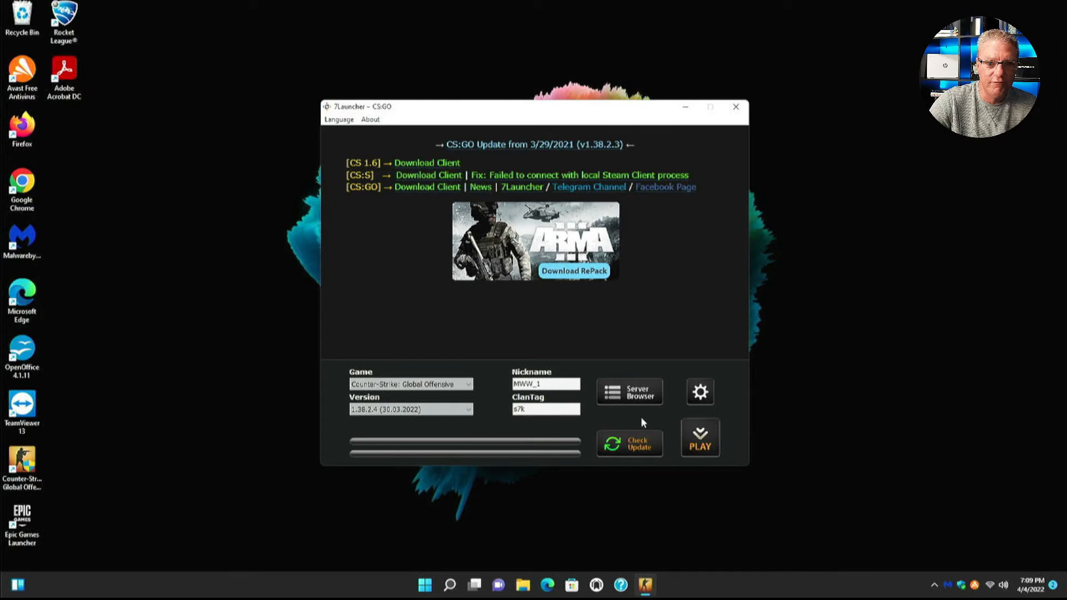
Launch Counter-Strike: Global Offensive and answer the firewall alert for csgo
click(700, 437)
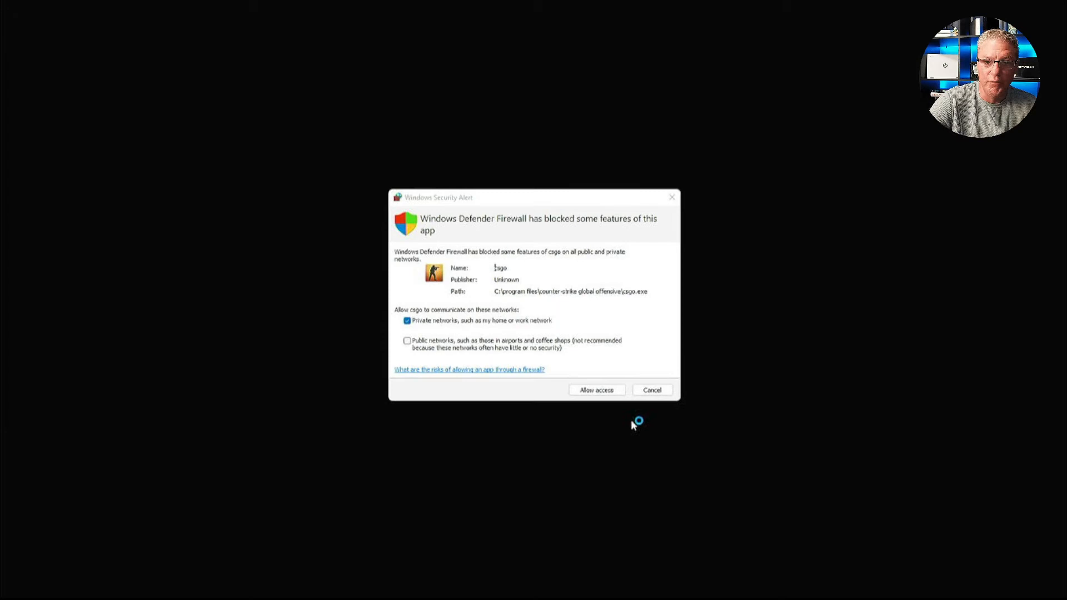
click(597, 390)
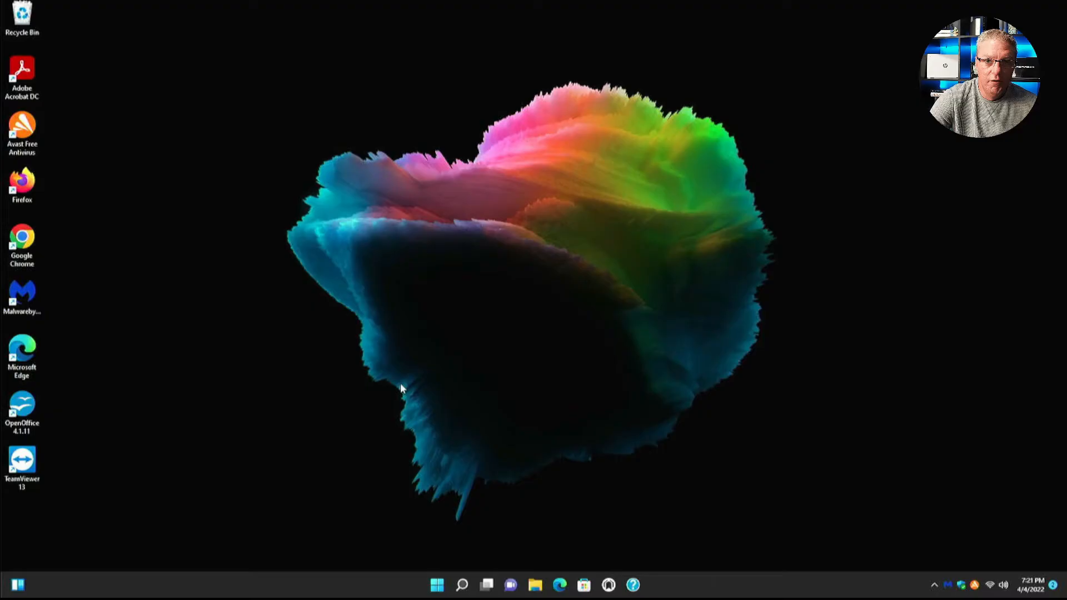
mouse_move(54, 243)
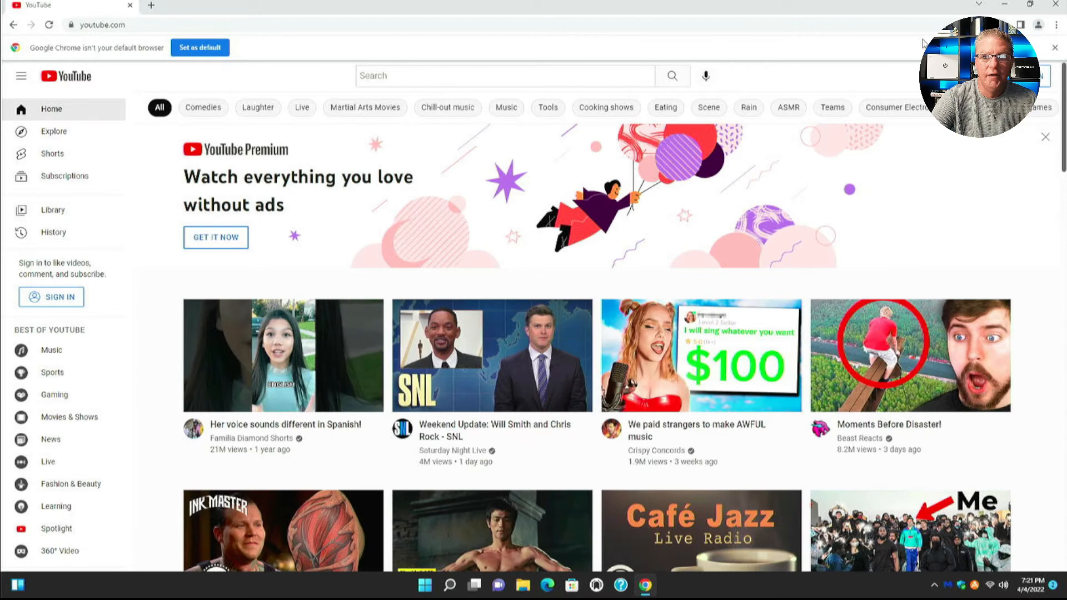
text(m)
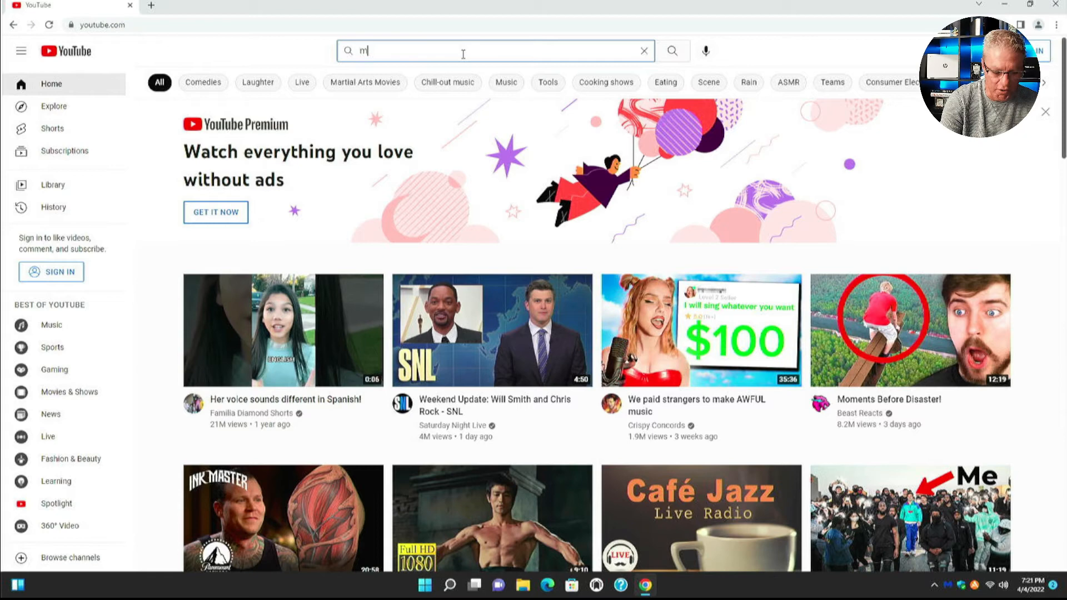
text(mkbhd)
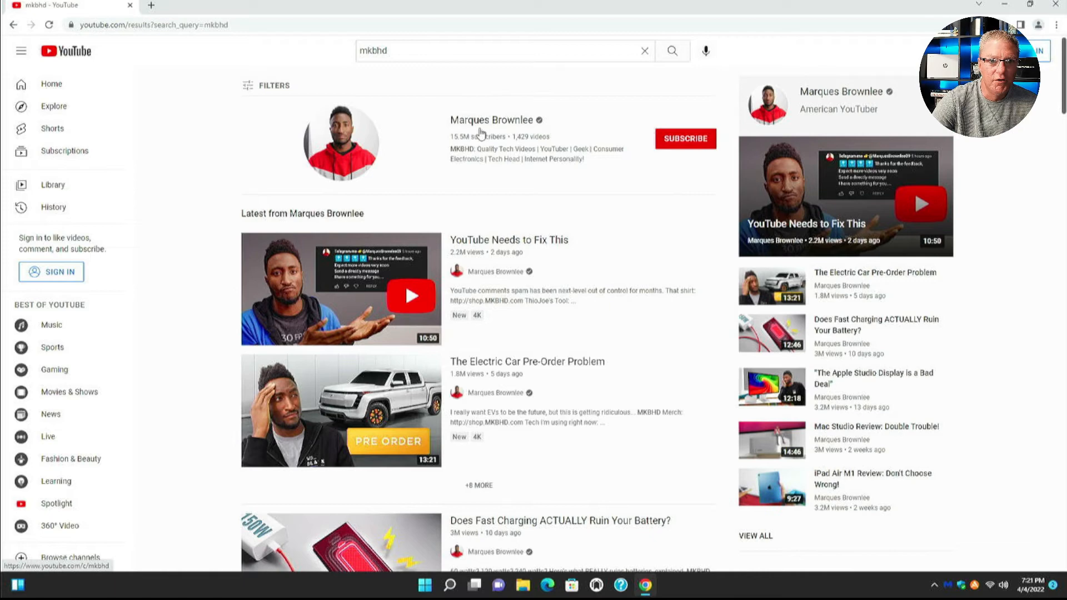
click(492, 120)
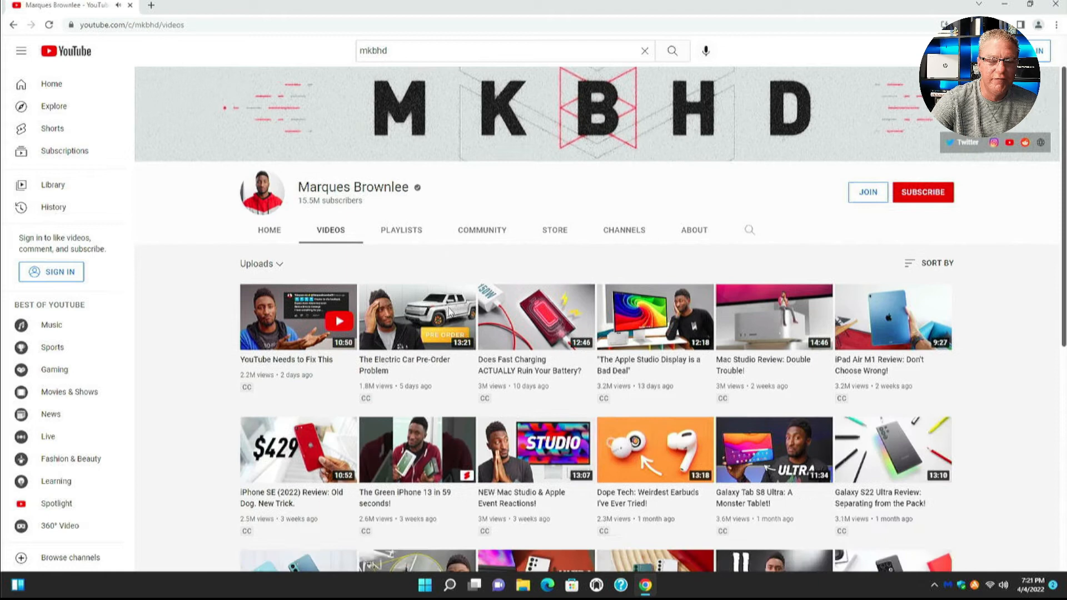
Play the Apple Studio Display video at 2160p quality in full screen
scroll(down, 3)
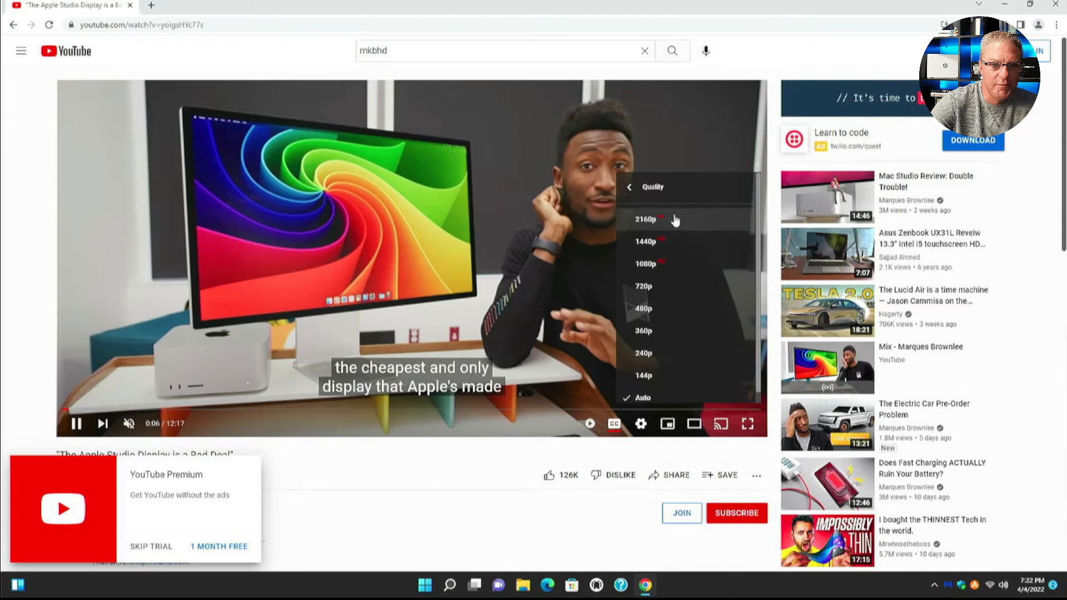
click(644, 220)
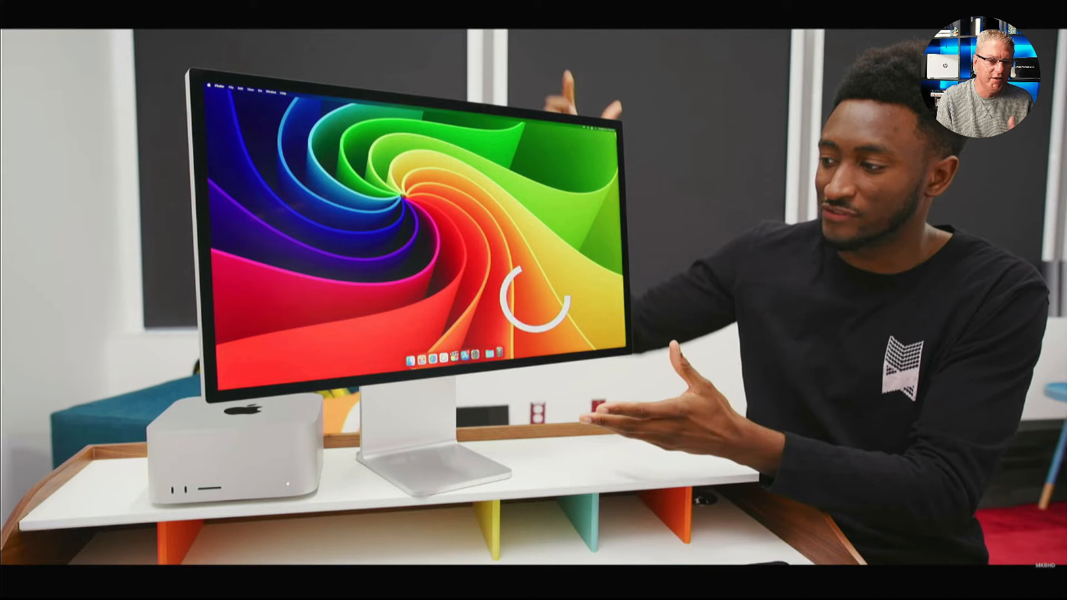
mouse_move(965, 544)
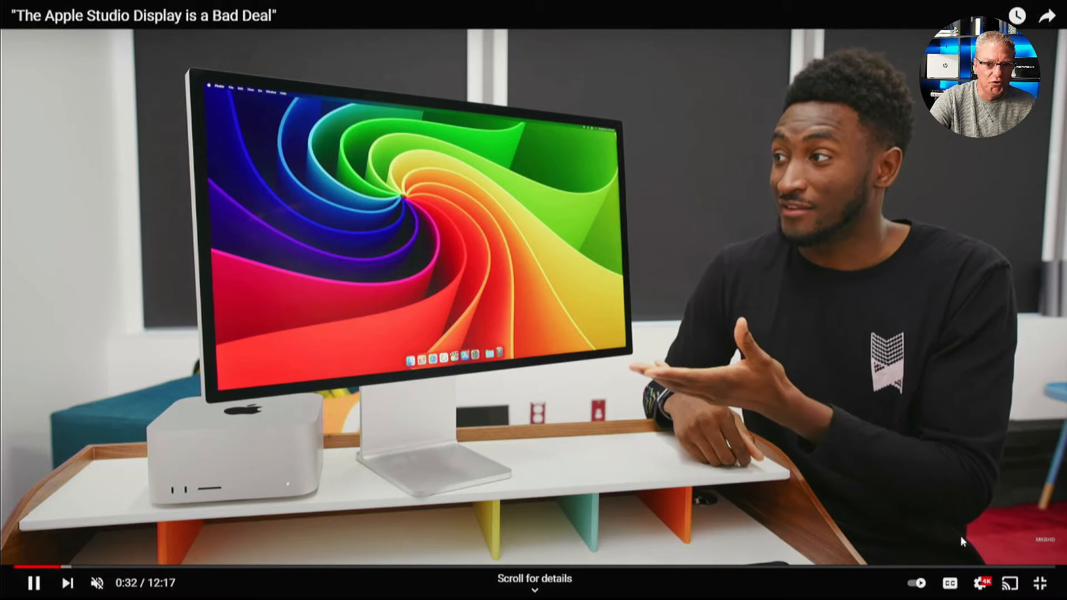
click(980, 583)
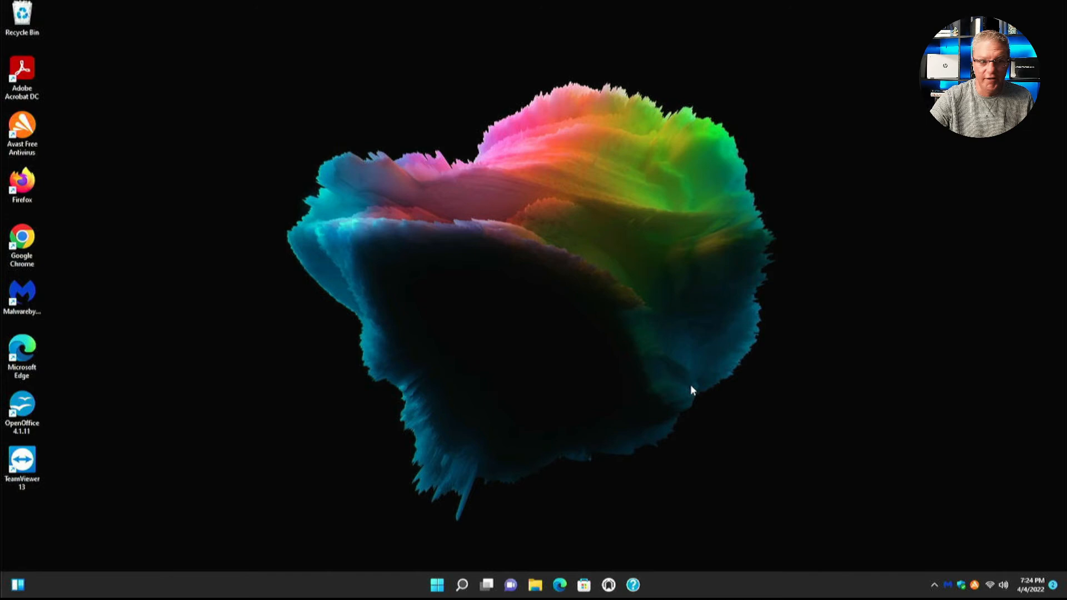
mouse_move(46, 144)
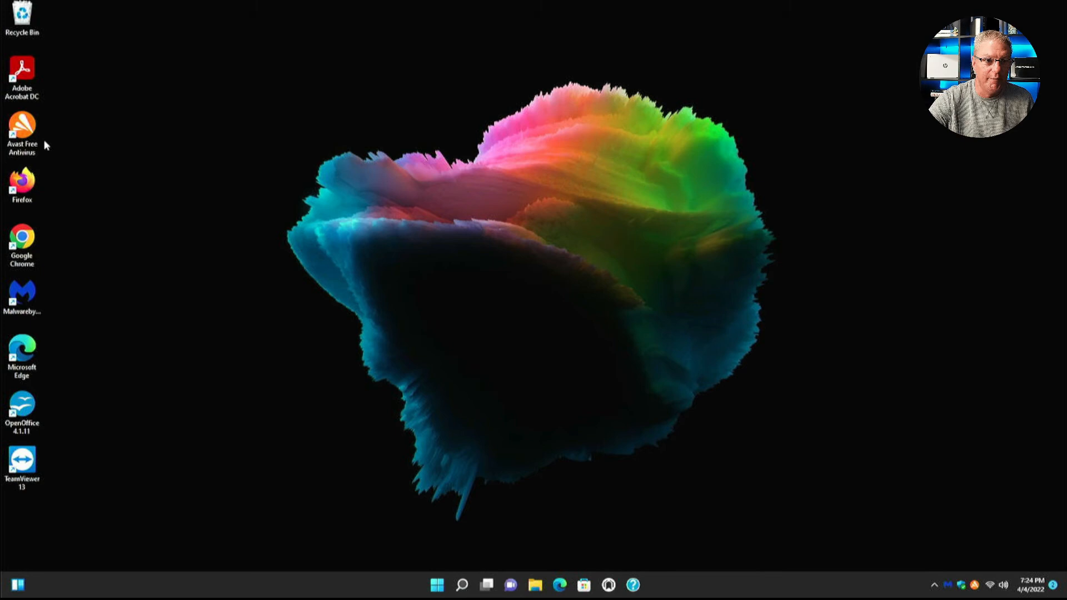
mouse_move(697, 313)
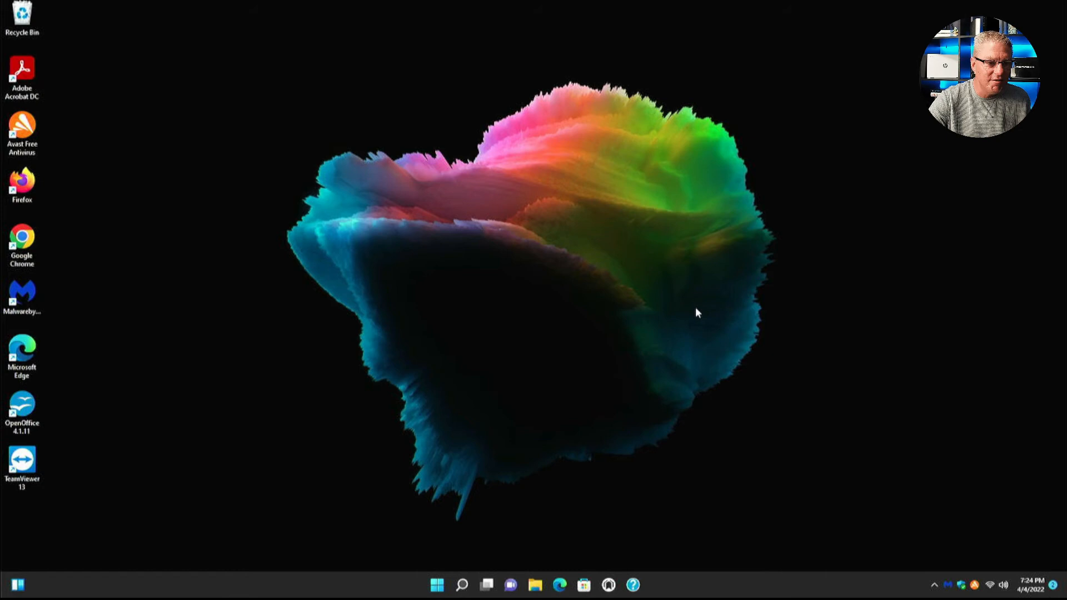
mouse_move(616, 359)
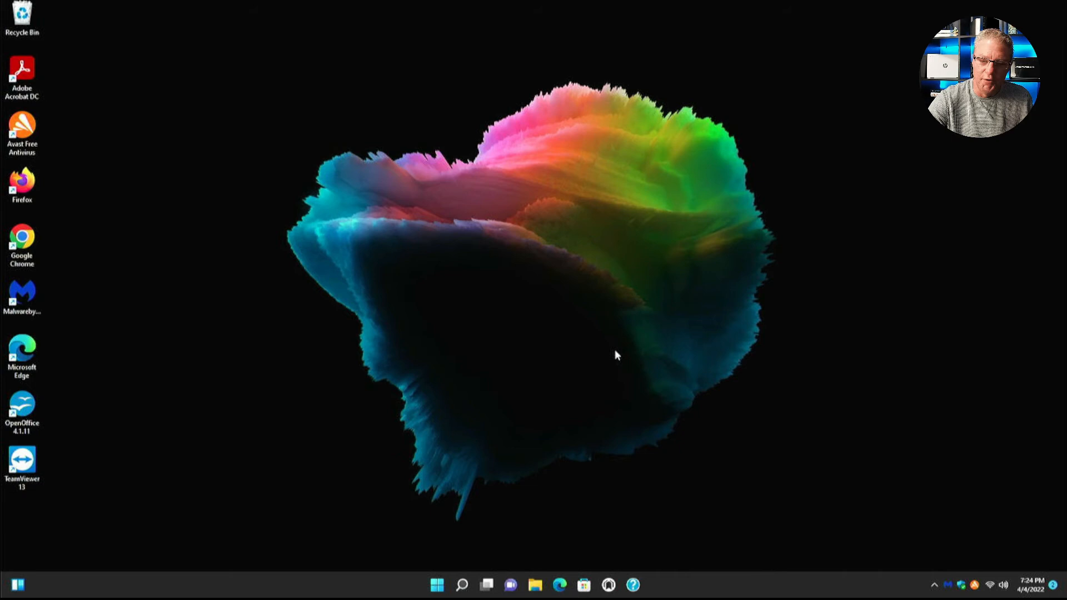
mouse_move(440, 443)
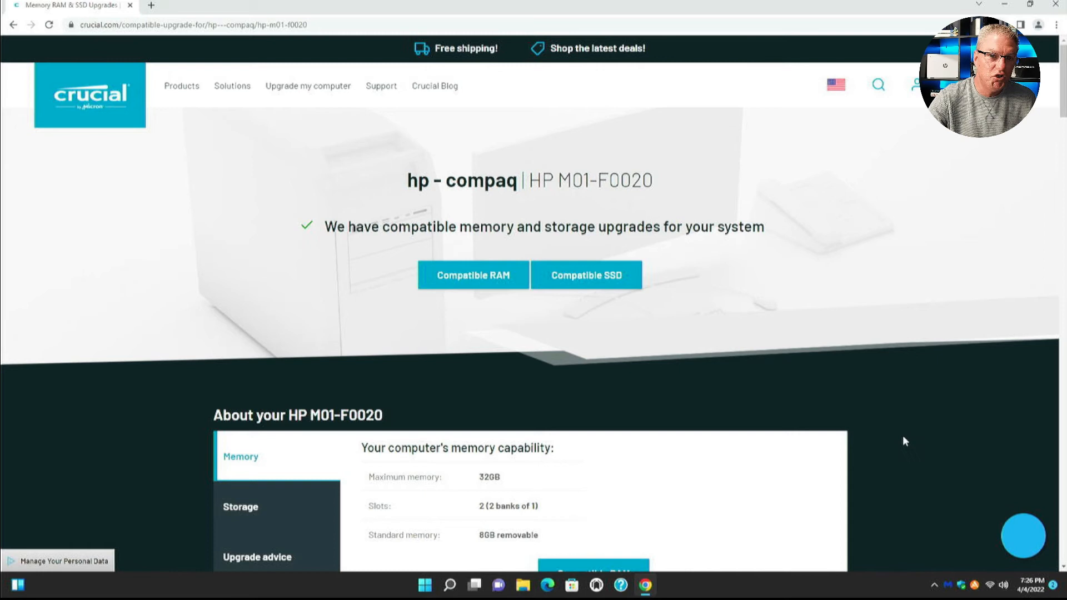
Scroll Crucial's HP M01-F0020 page down to the memory details
scroll(down, 3)
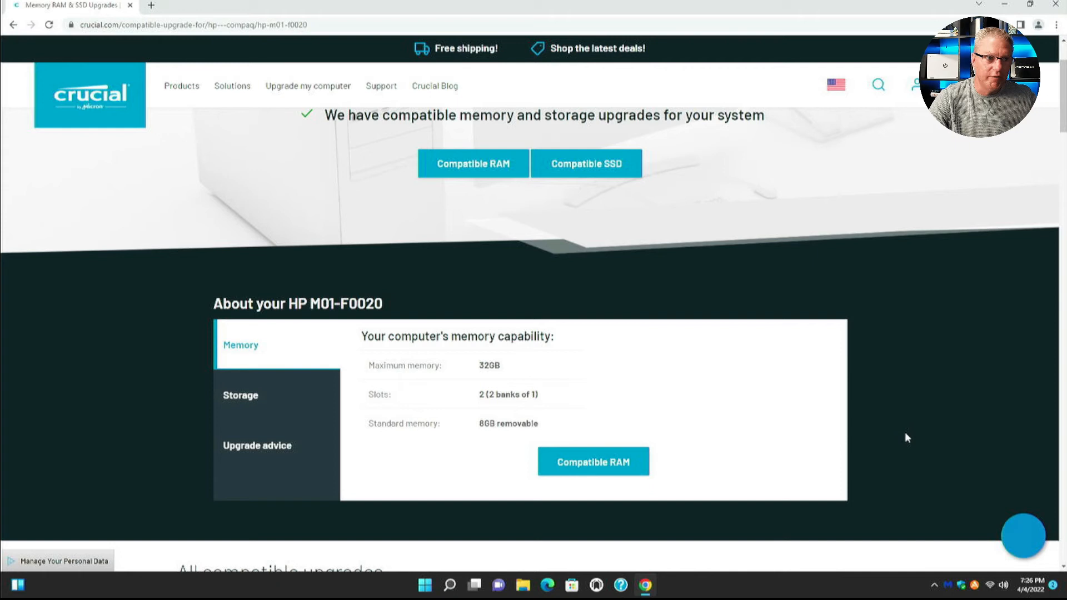
mouse_move(745, 403)
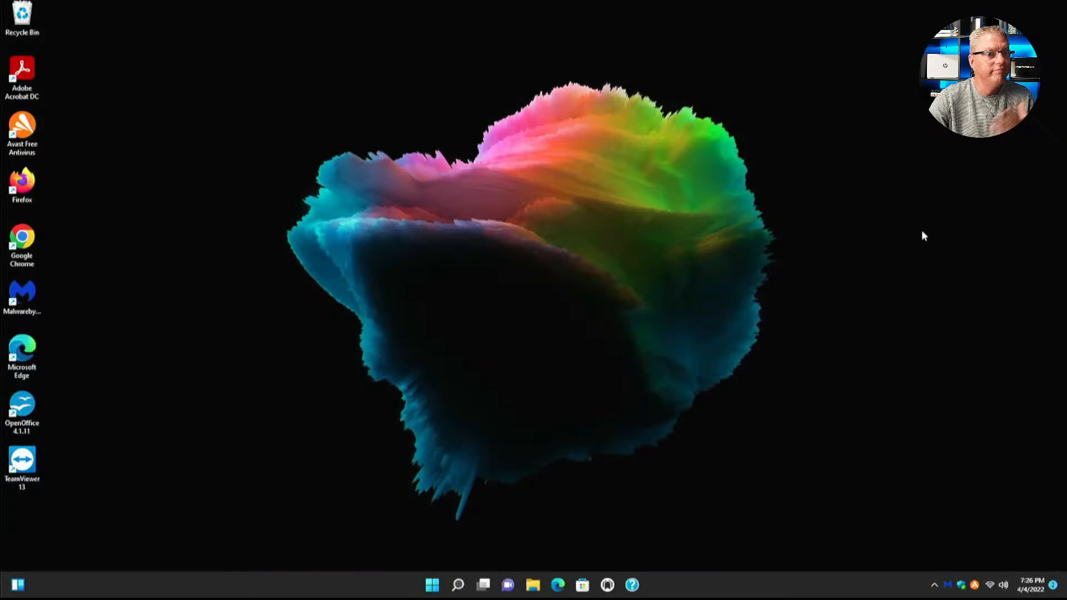
mouse_move(902, 290)
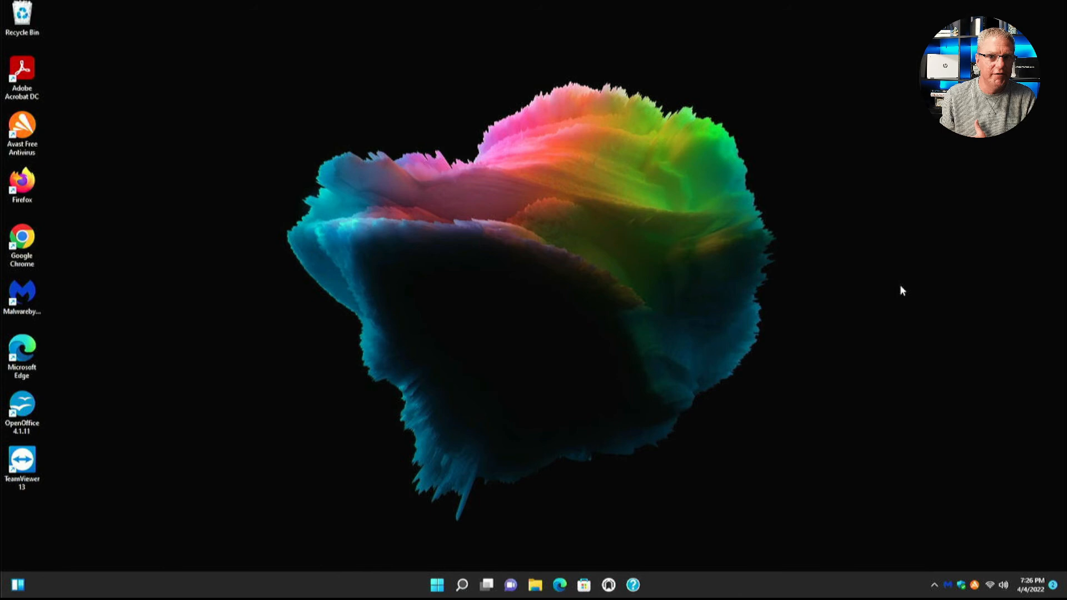